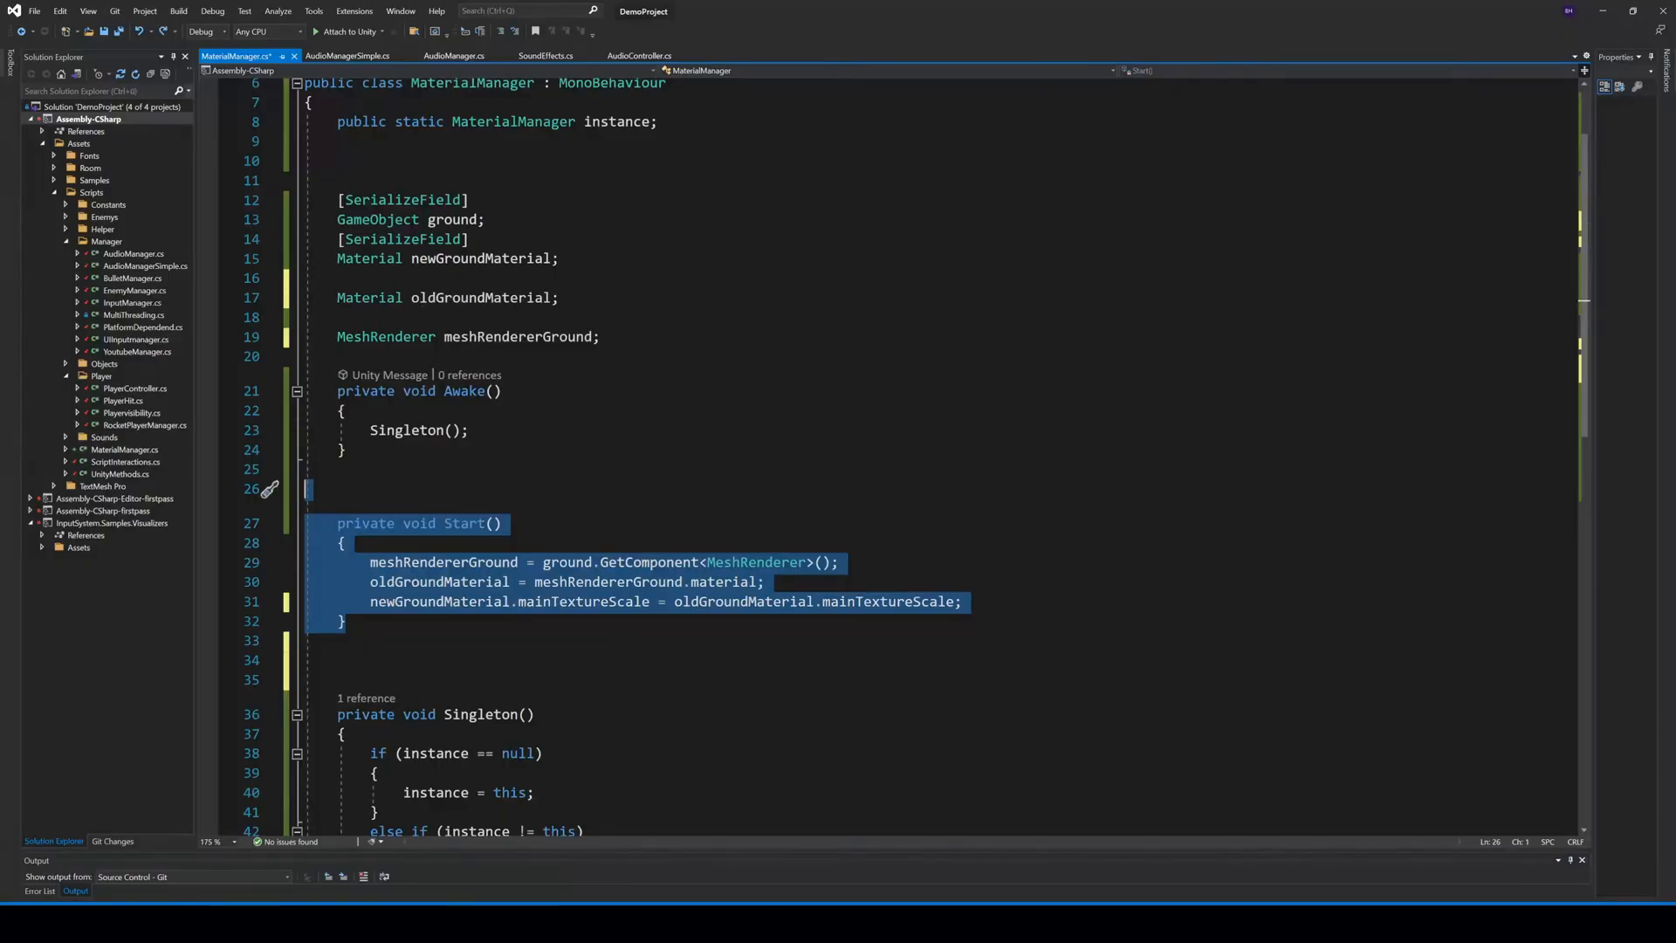
# Select the finished Start method that stores the ground renderer and original material
pyautogui.click(765, 582)
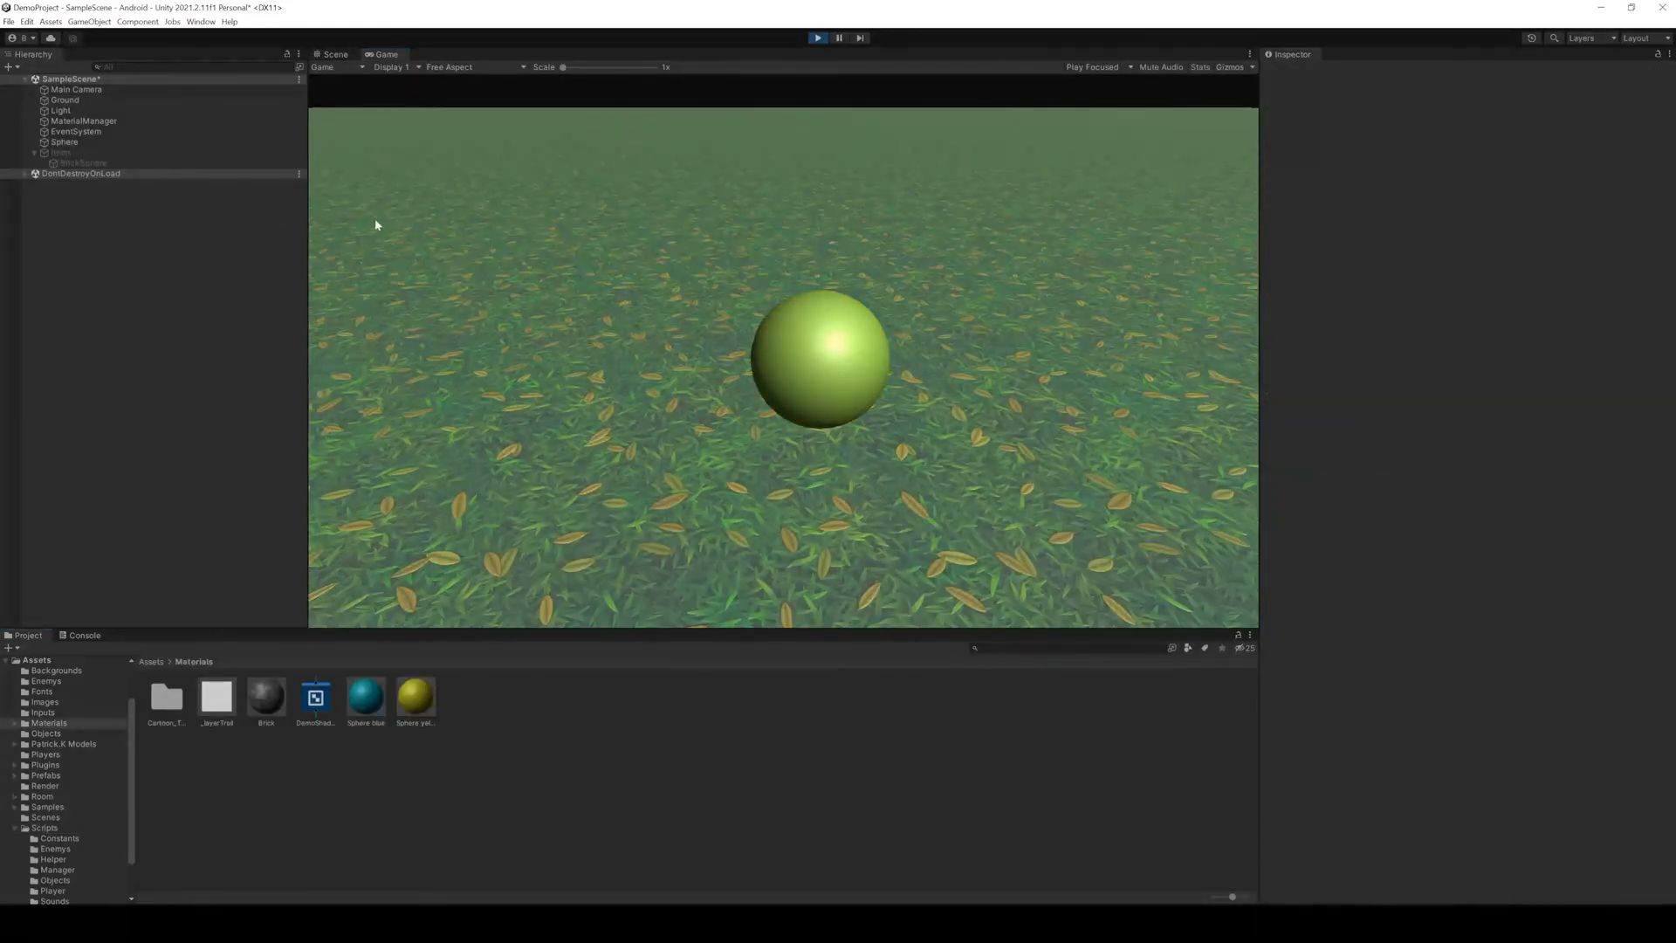
# Start Play mode and inspect the Sphere blue material in the Materials folder
pyautogui.click(63, 141)
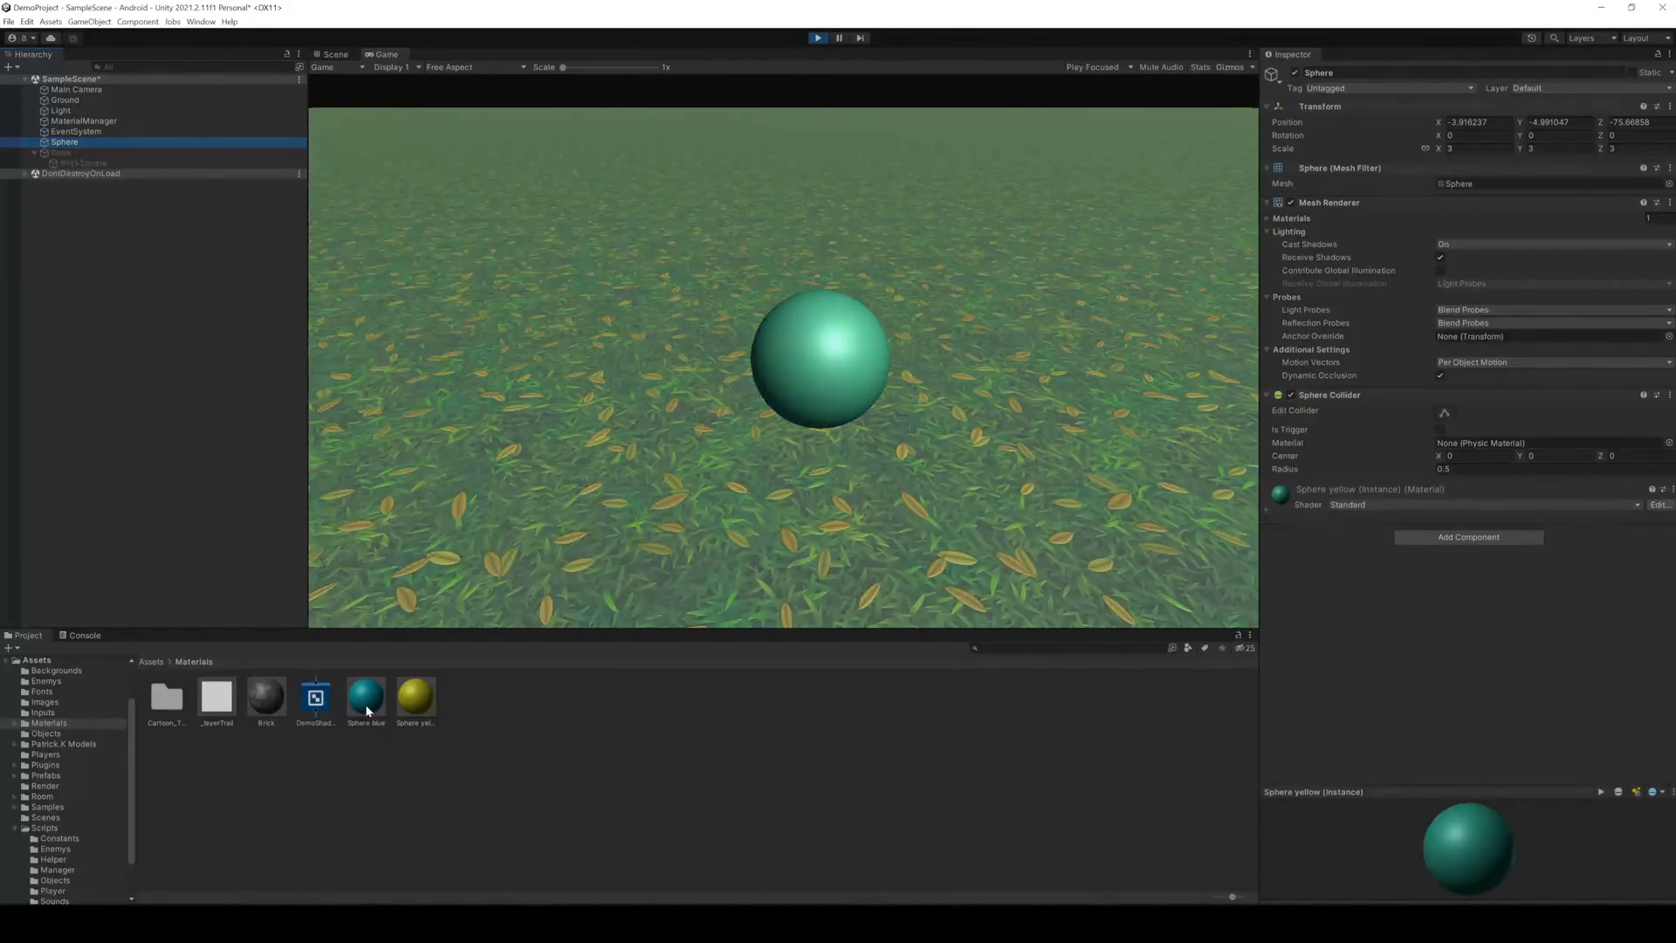
pyautogui.click(416, 697)
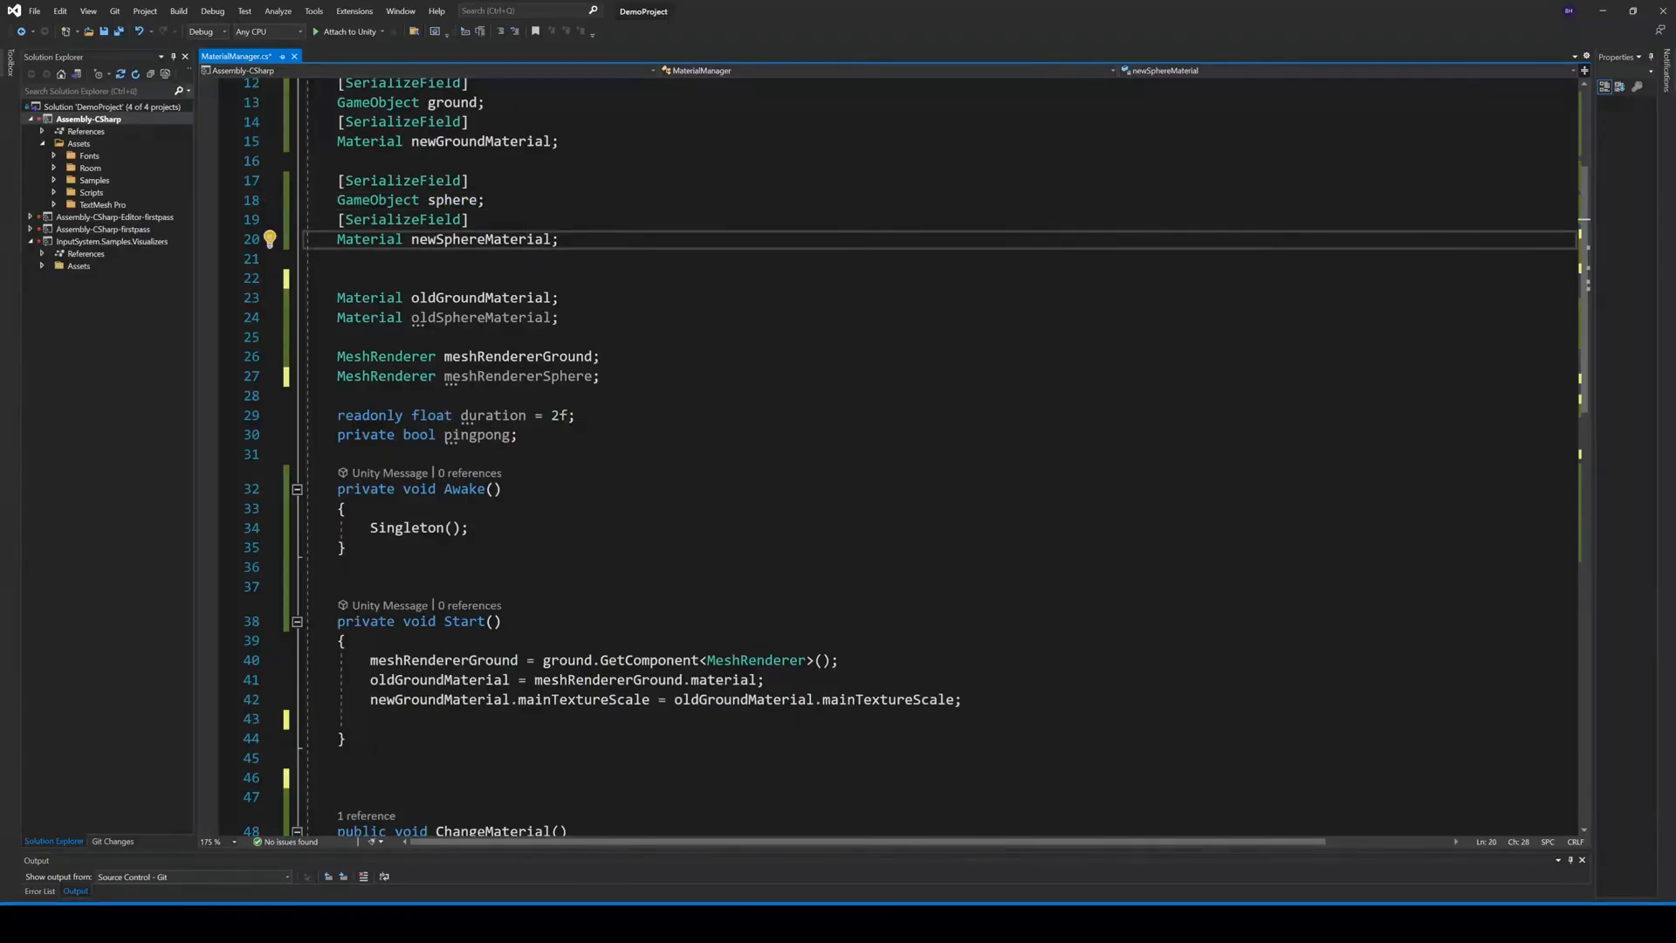
# Review the new sphere fields and the Update that lerps materials with Mathf.PingPong over 2 seconds
pyautogui.doubleClick(480, 239)
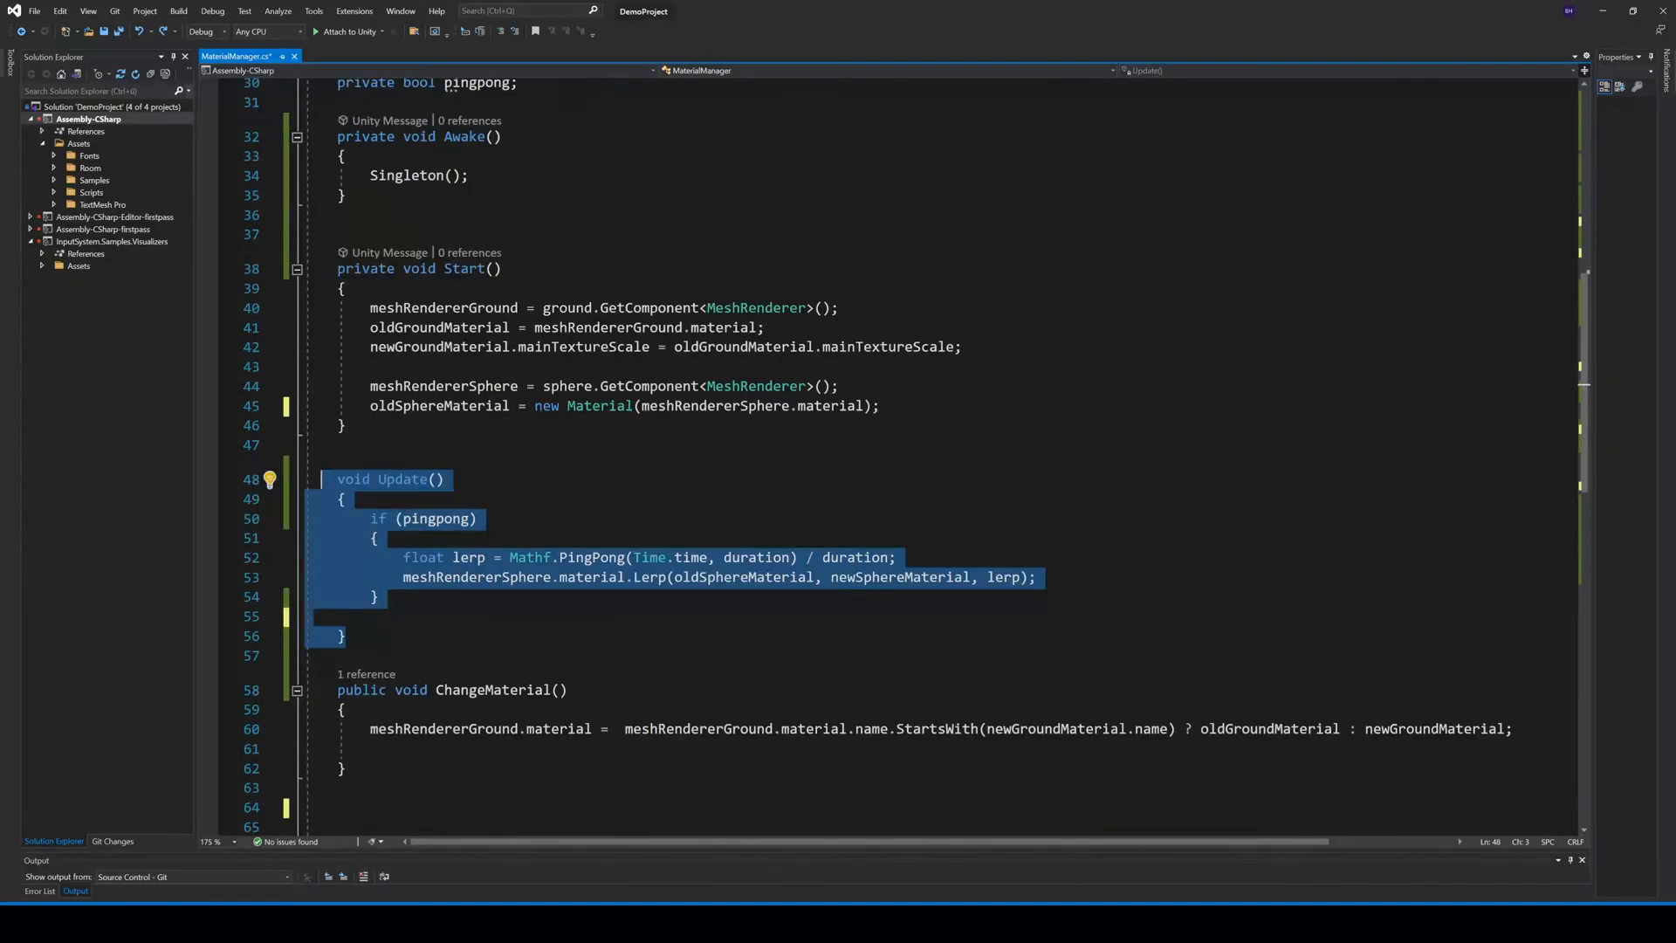
pyautogui.scroll(-3)
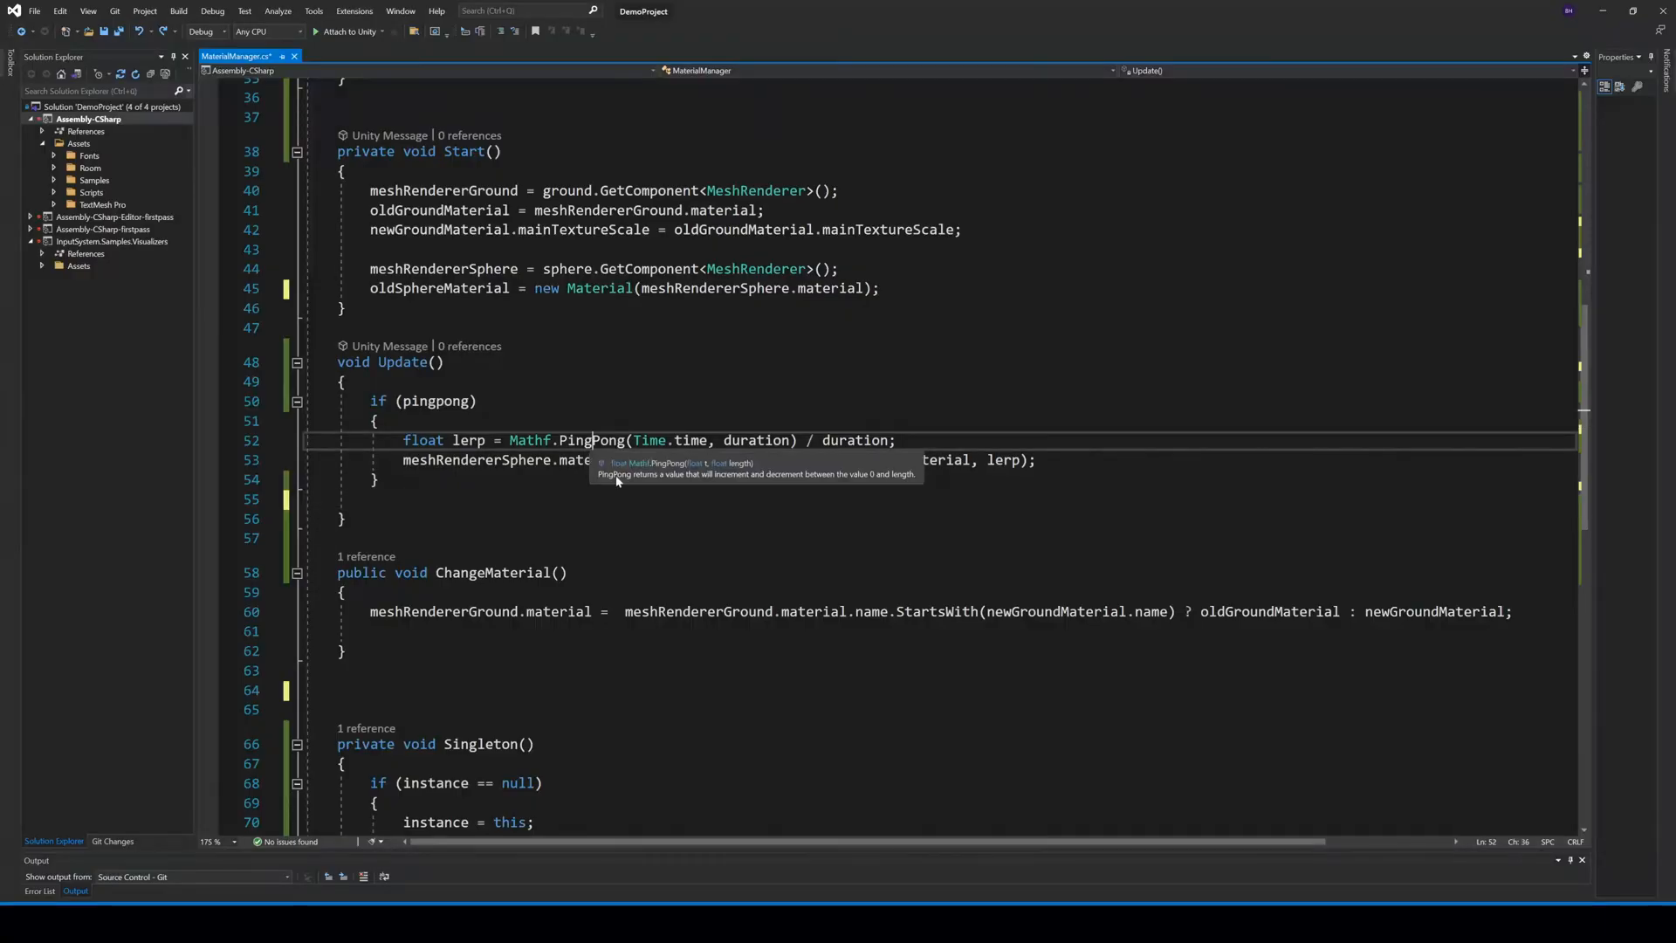
pyautogui.doubleClick(590, 440)
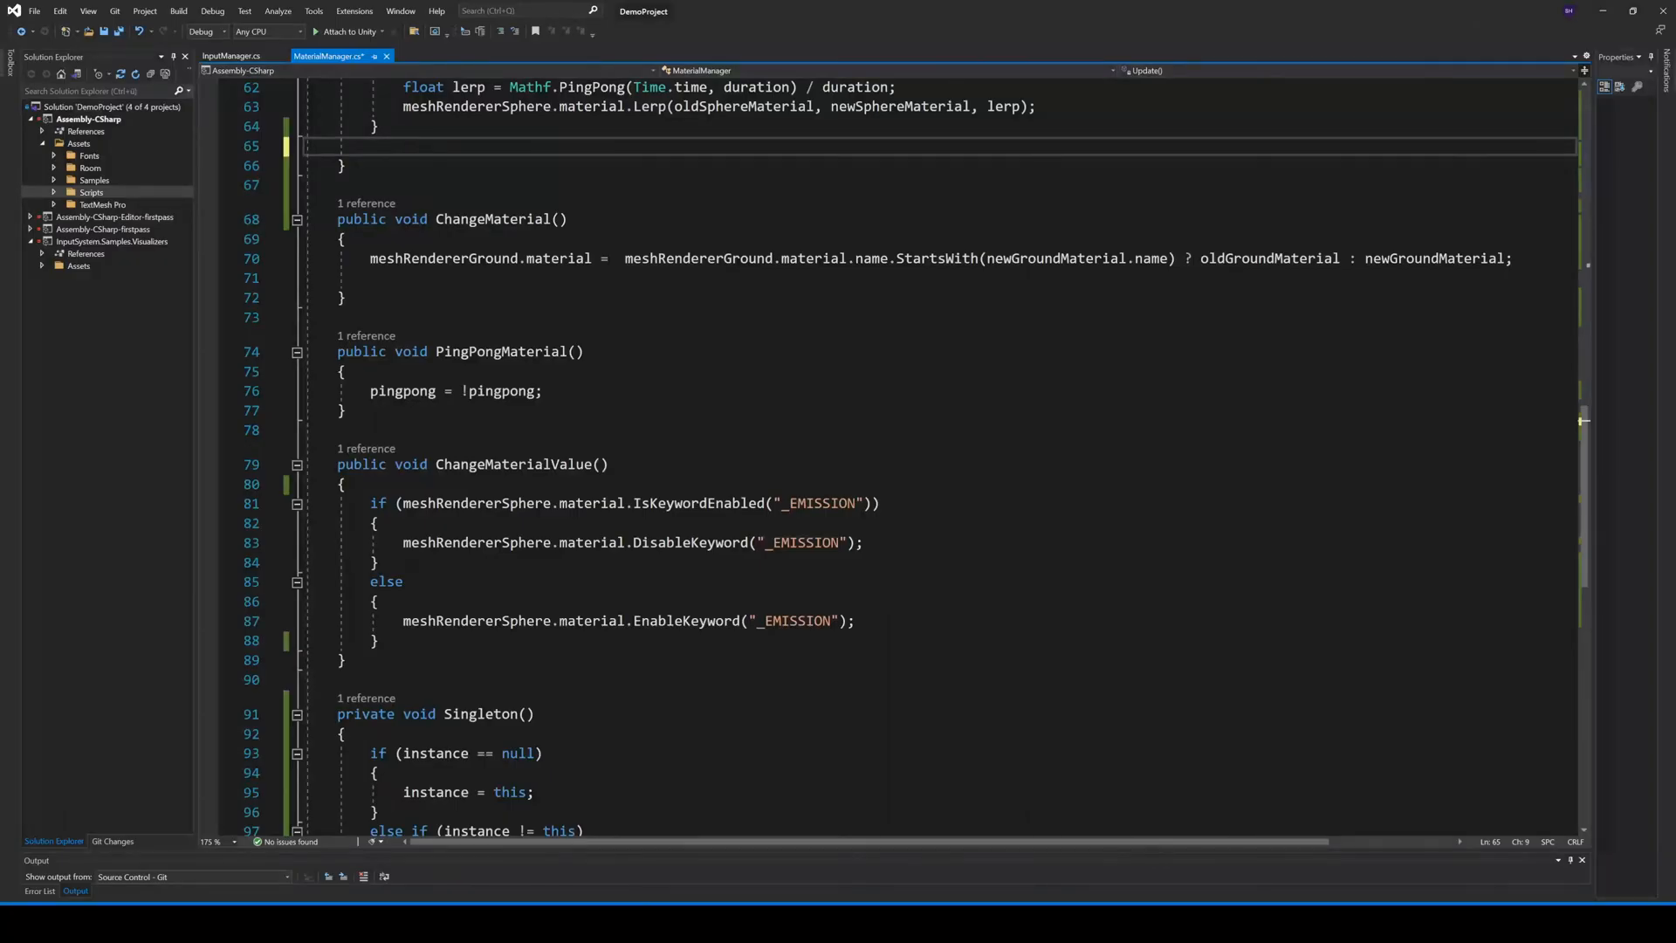
# Review PingPongMaterial and ChangeMaterialValue toggling the sphere material's _EMISSION keyword
pyautogui.click(340, 661)
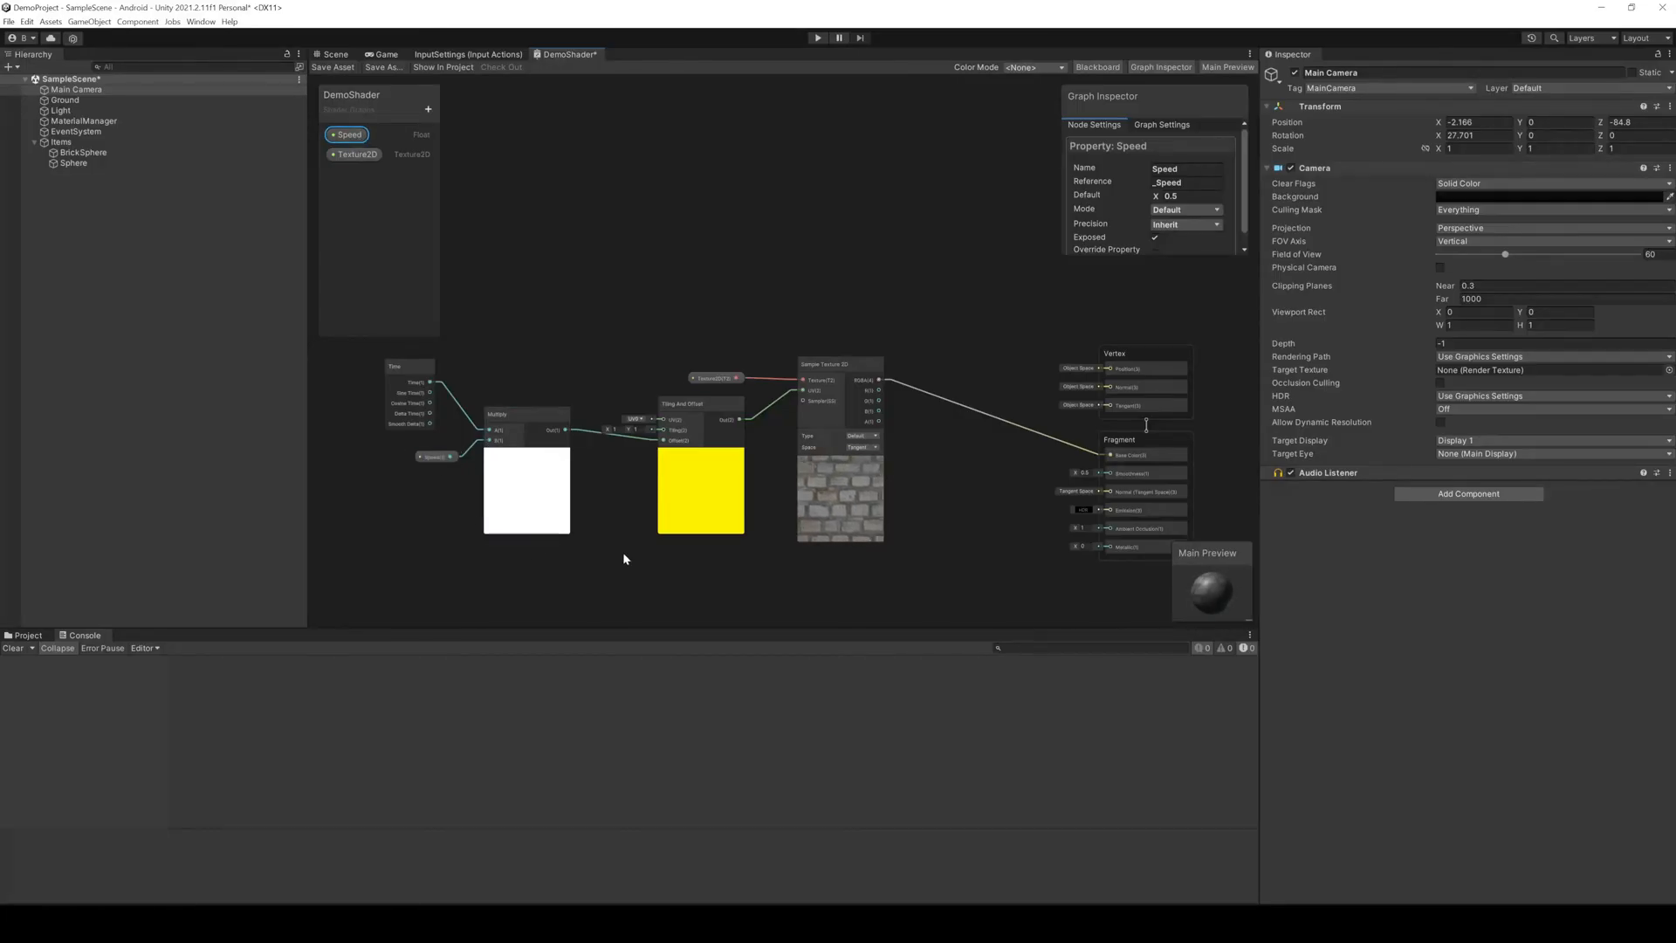
pyautogui.moveTo(763, 585)
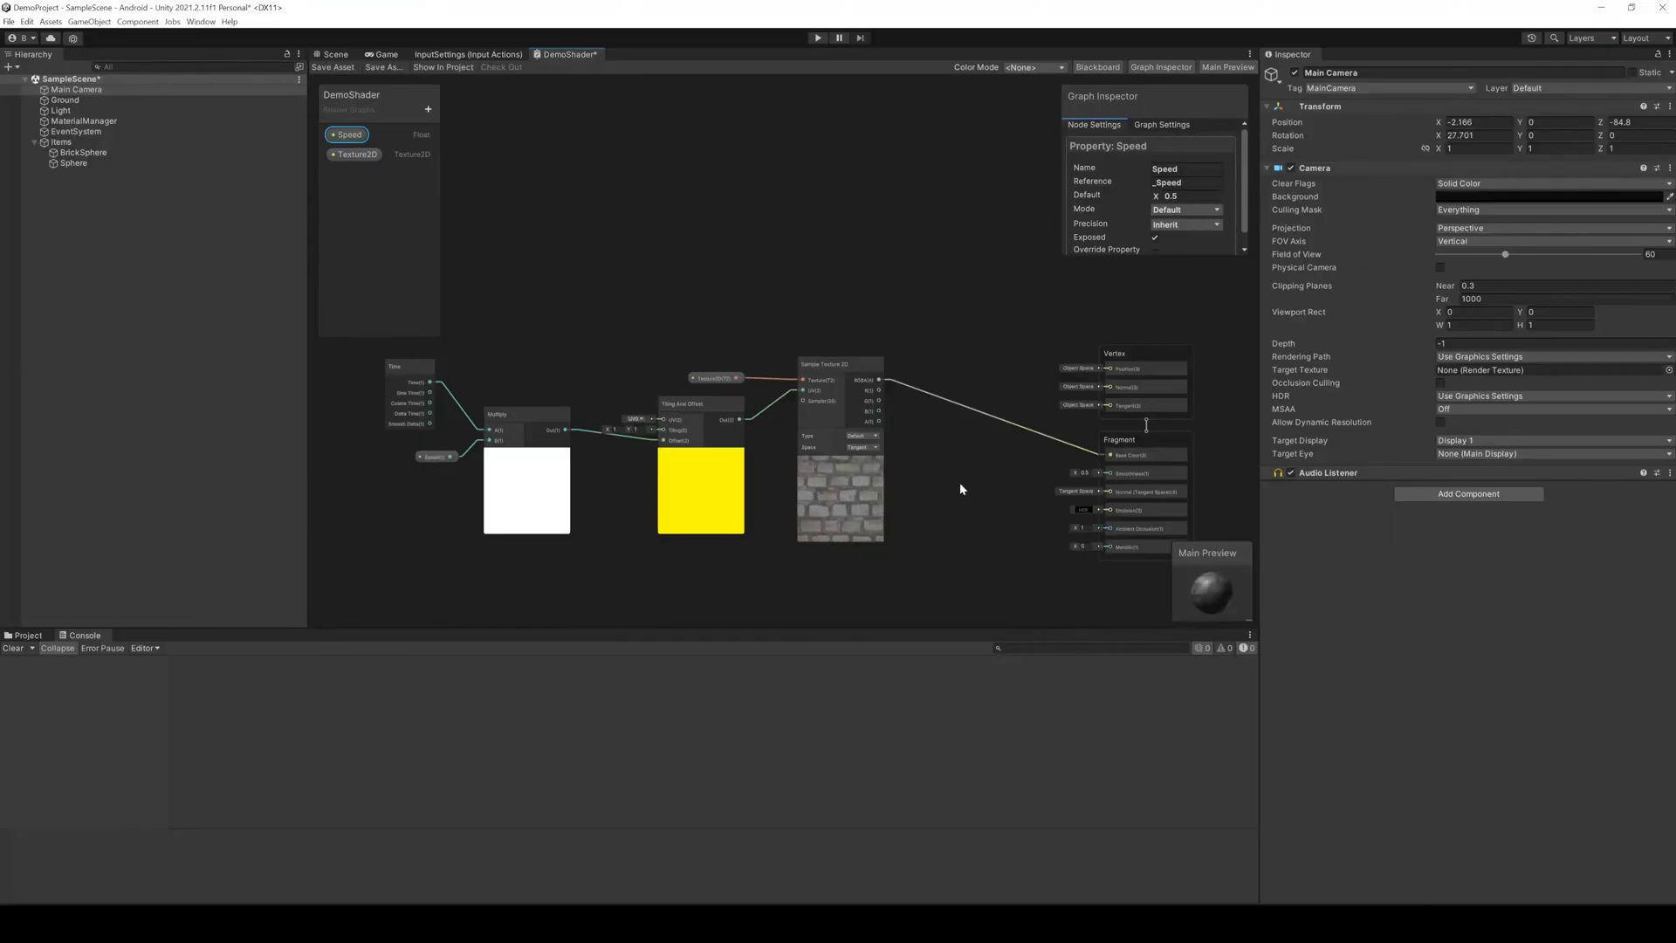
pyautogui.moveTo(1133, 215)
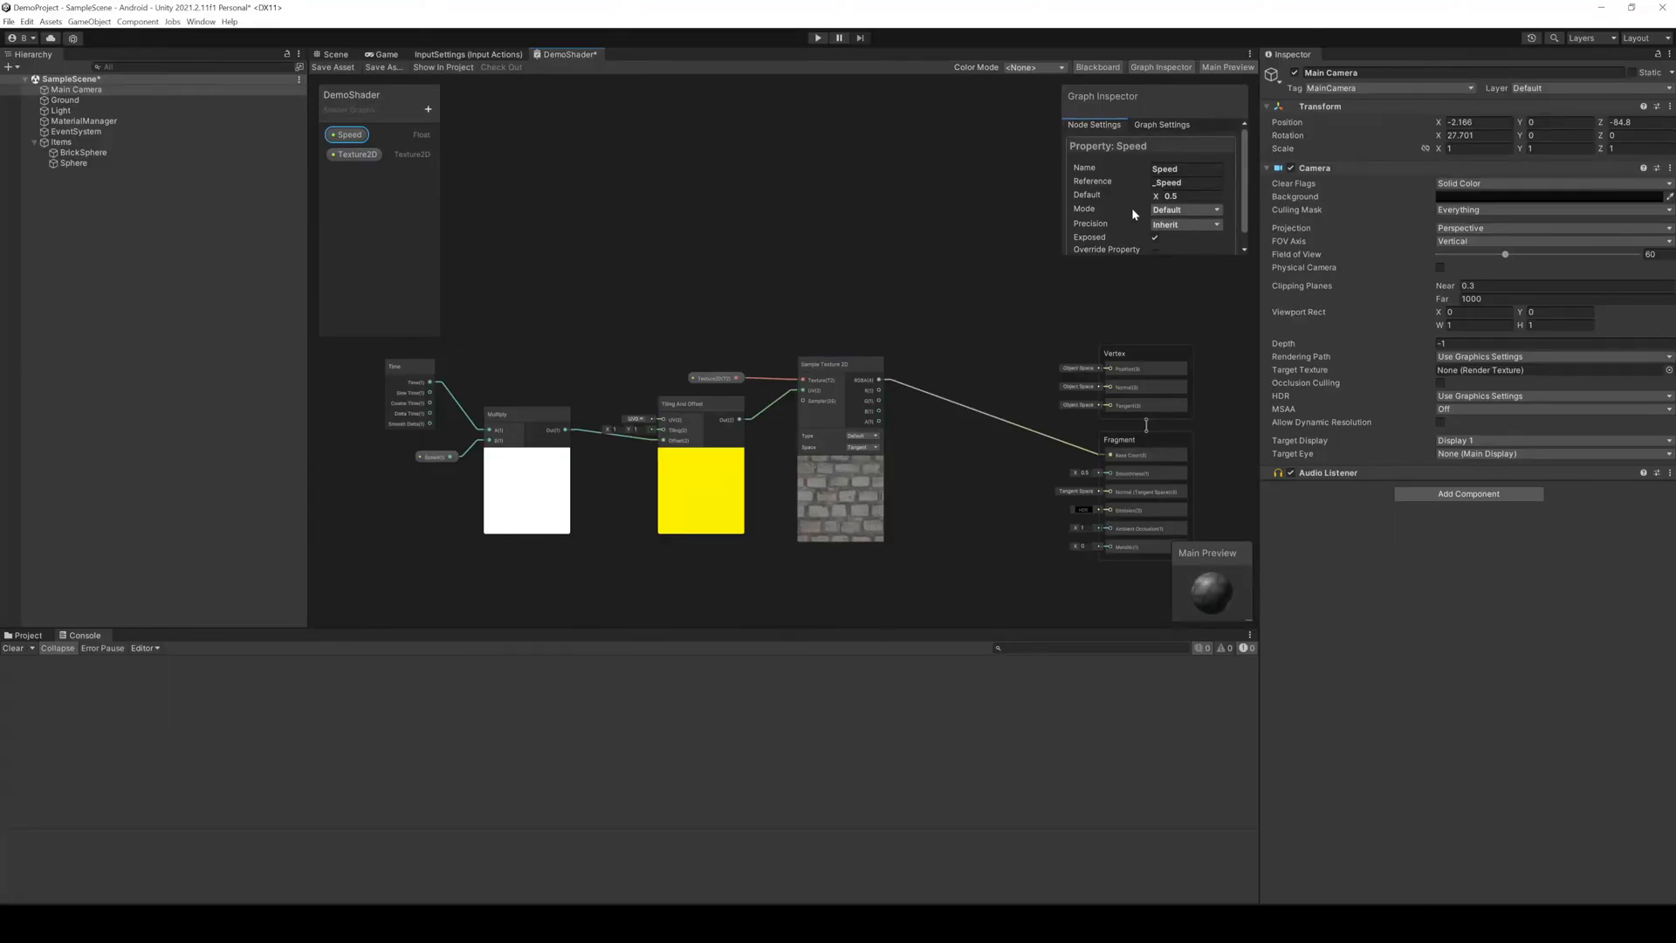
# Confirm Speed references _Speed with default 0.5, then view the Texture2D brick property
pyautogui.click(1184, 182)
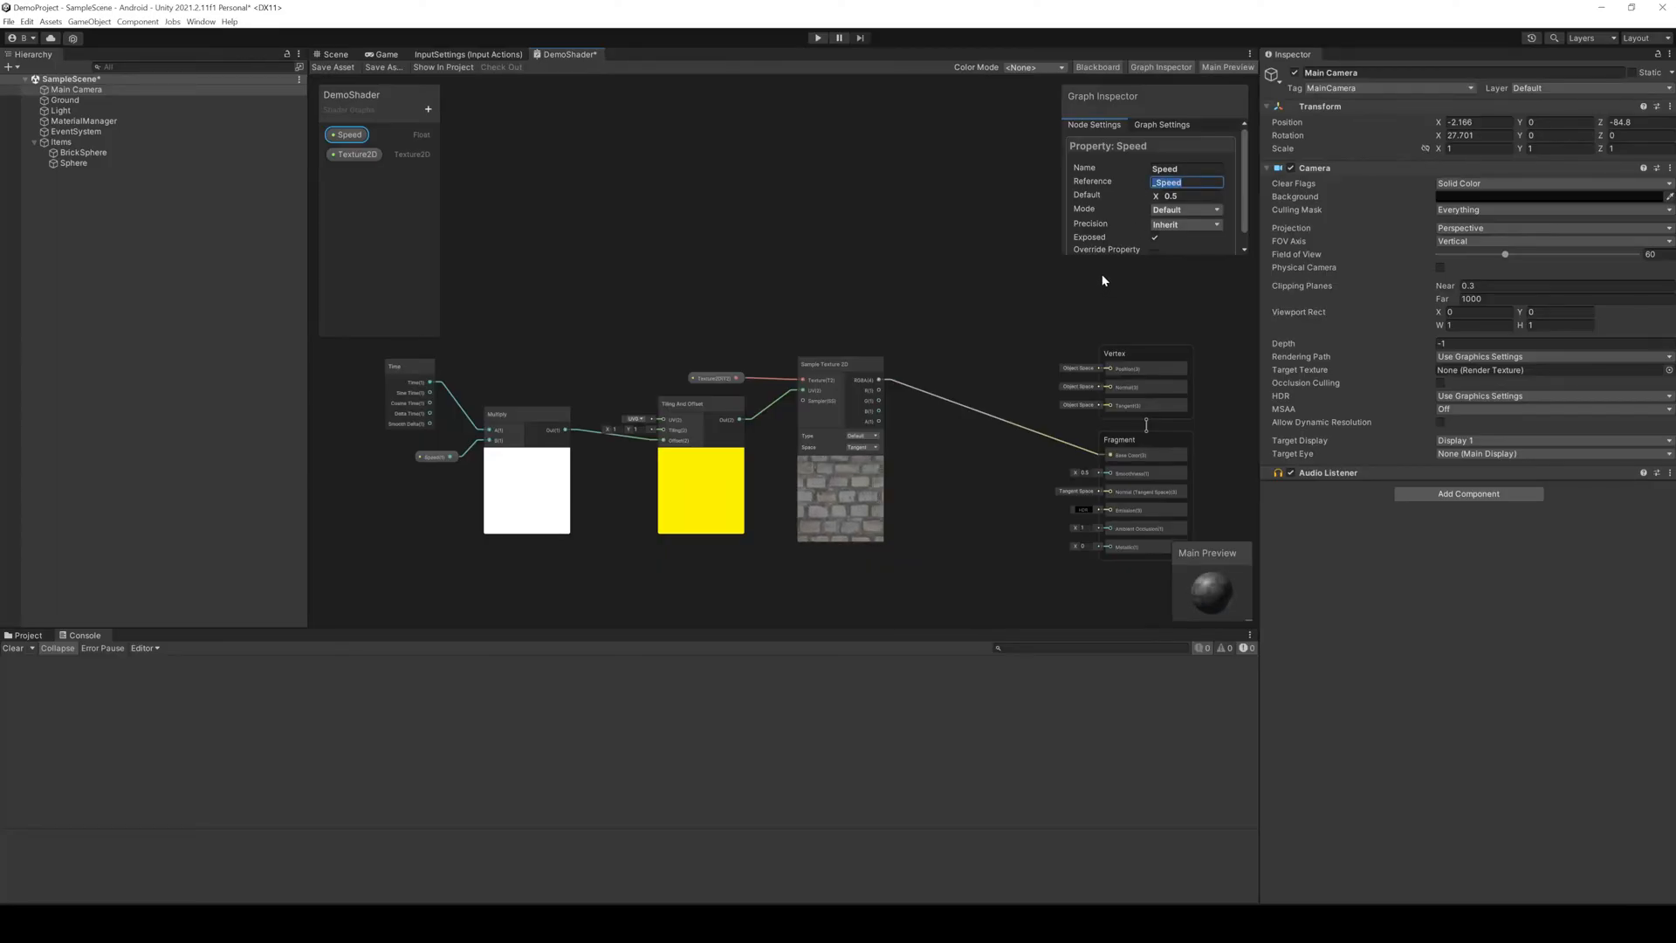
pyautogui.click(356, 154)
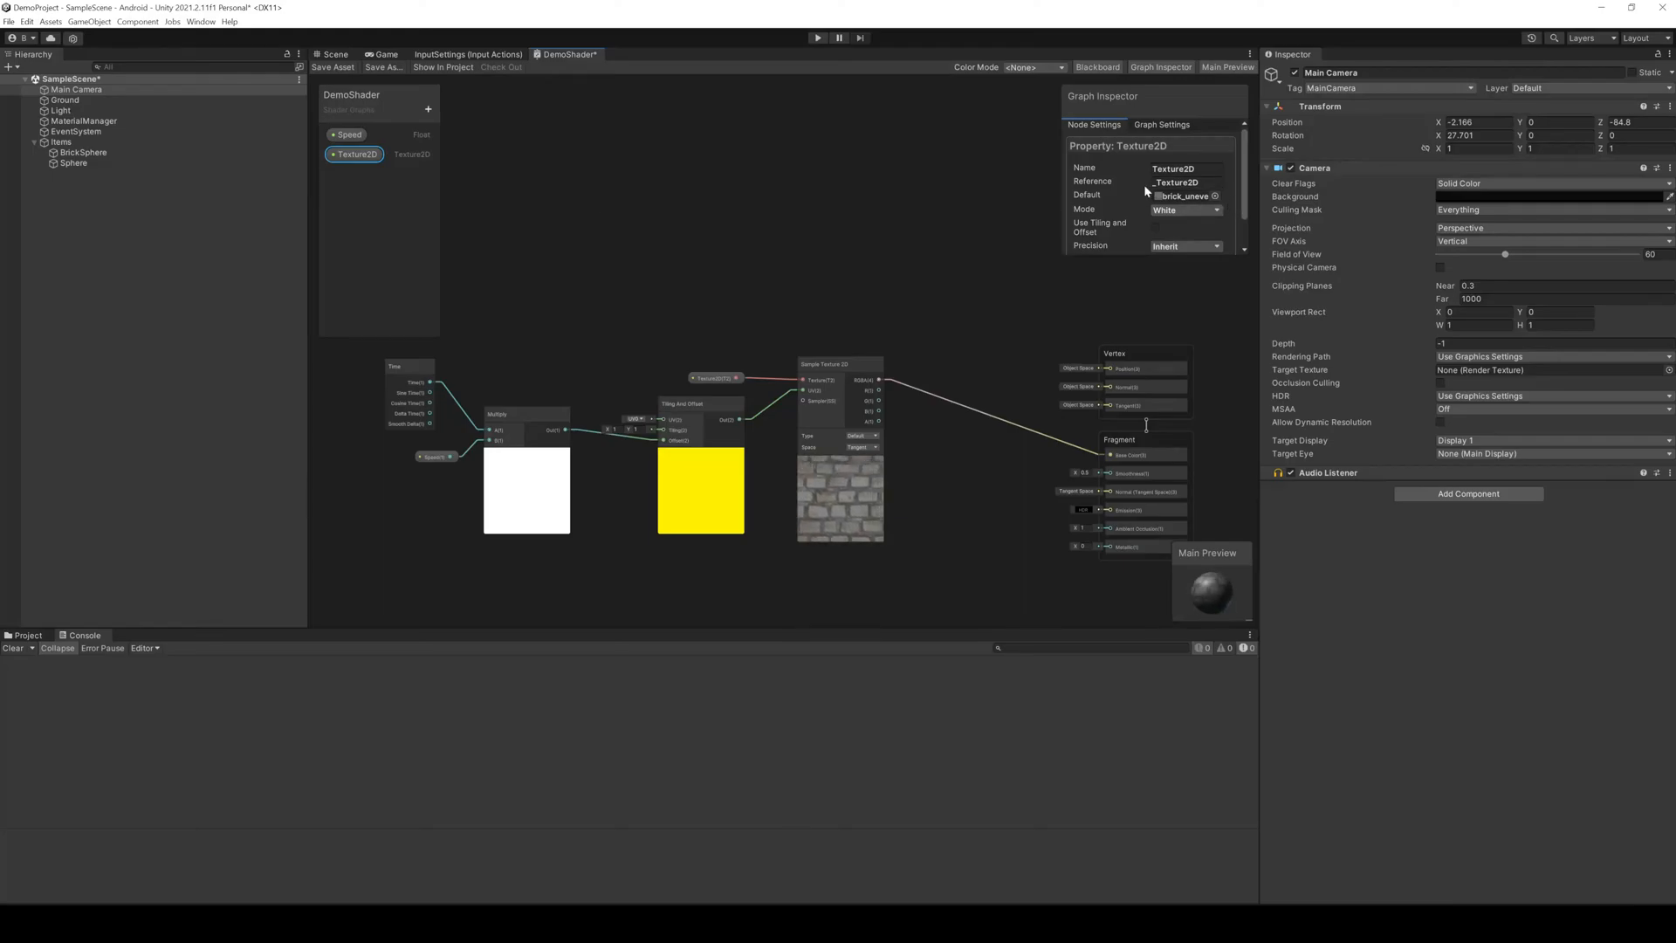
pyautogui.moveTo(1118, 255)
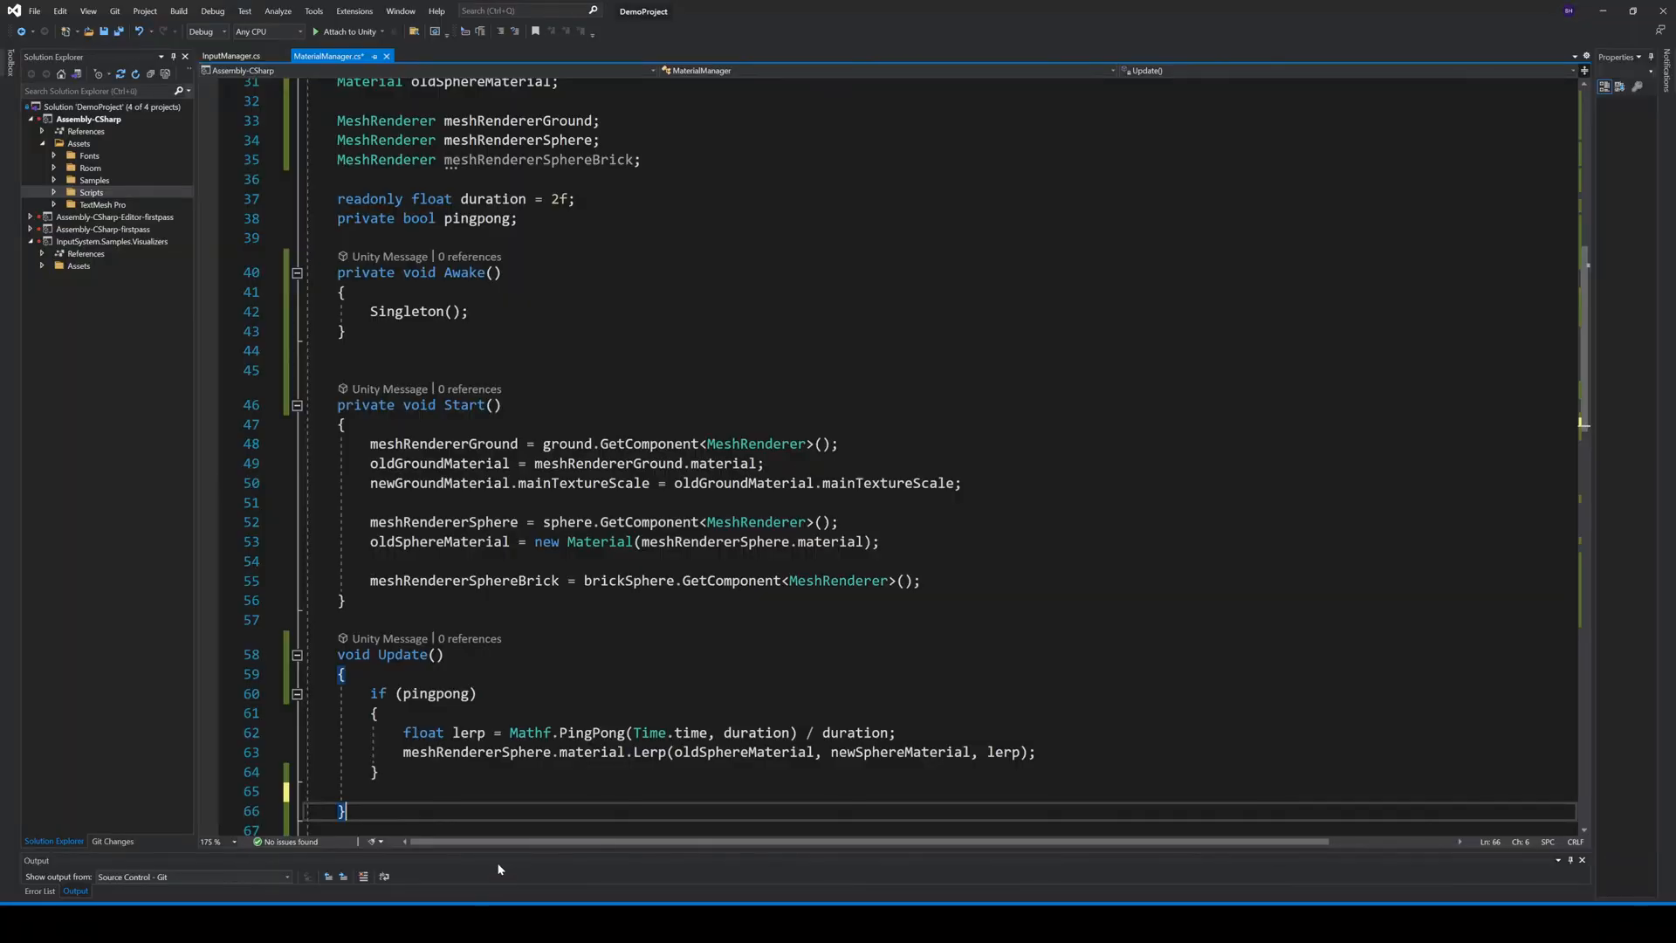
# Add meshRendererSphereBrick.material.SetFloat("_Speed", brickSphereSpeed); to Update
pyautogui.scroll(-3)
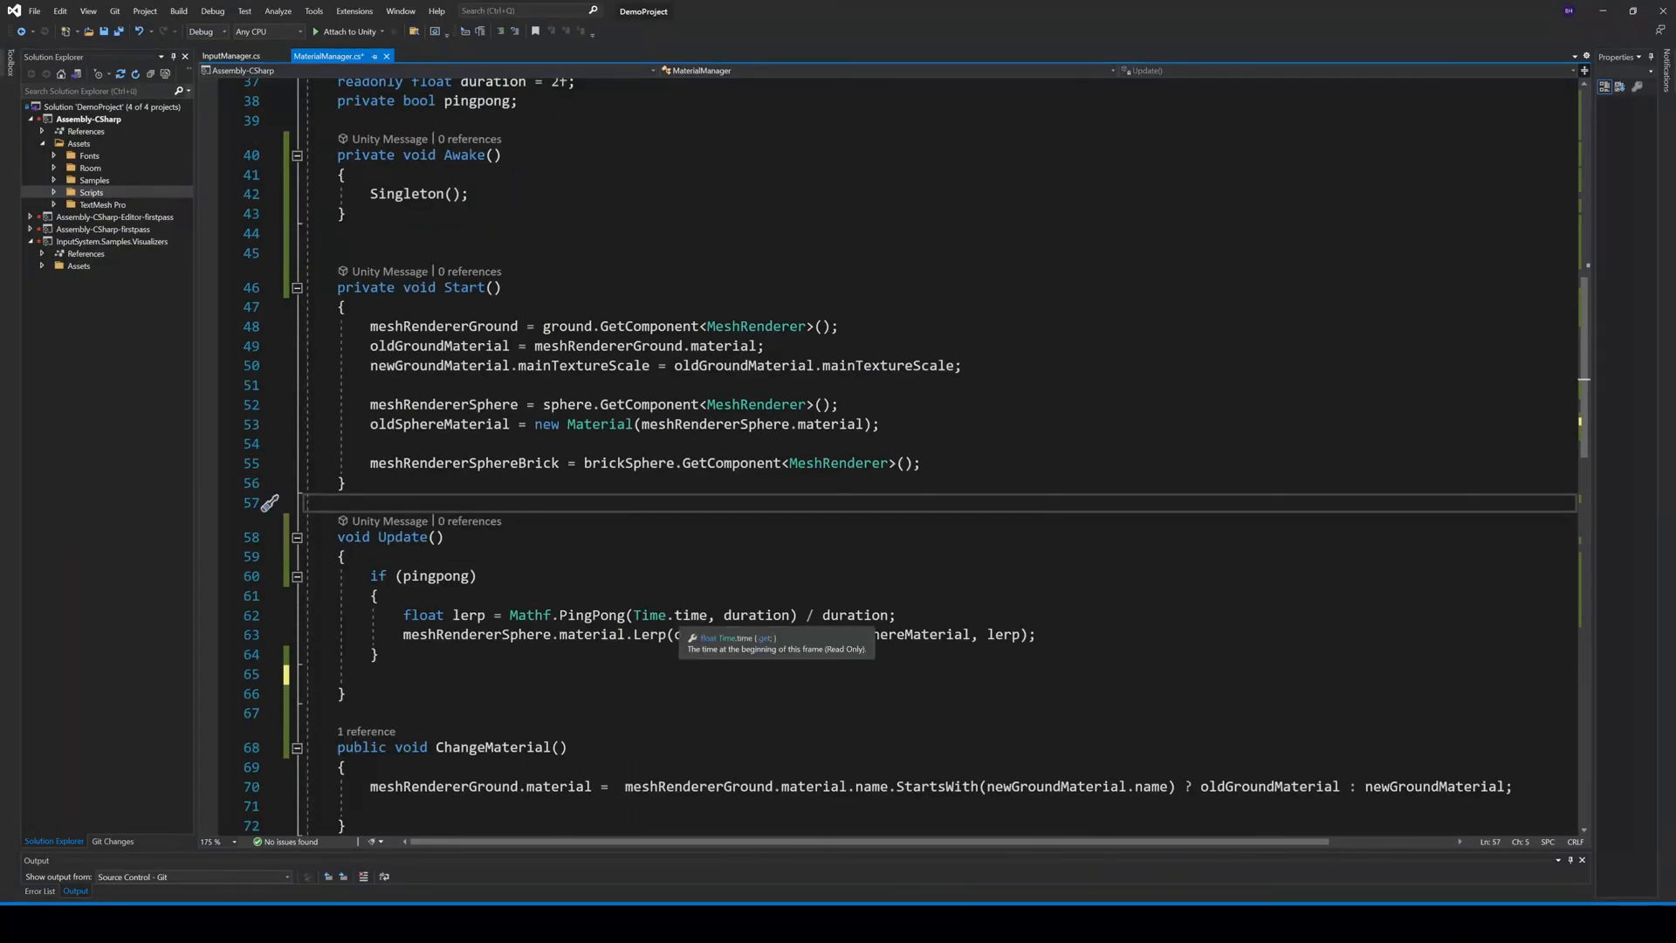
pyautogui.write('meshRendererSphereBrick.material.SetFloat("_Speed", brickSphereSpeed);')
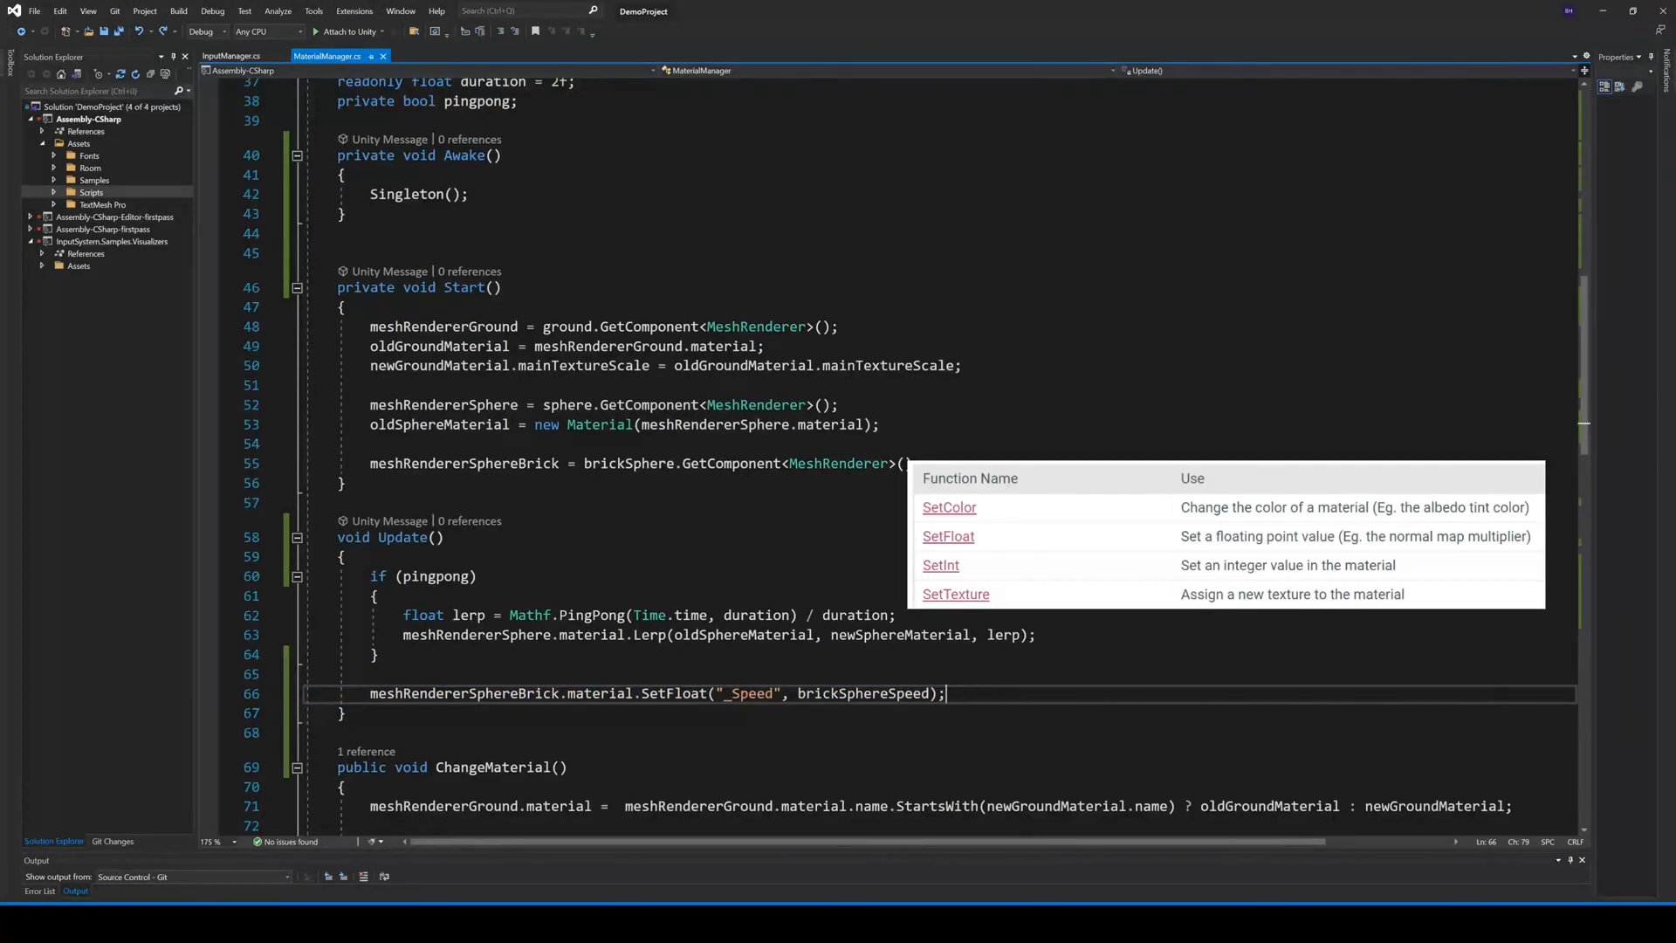
pyautogui.doubleClick(863, 694)
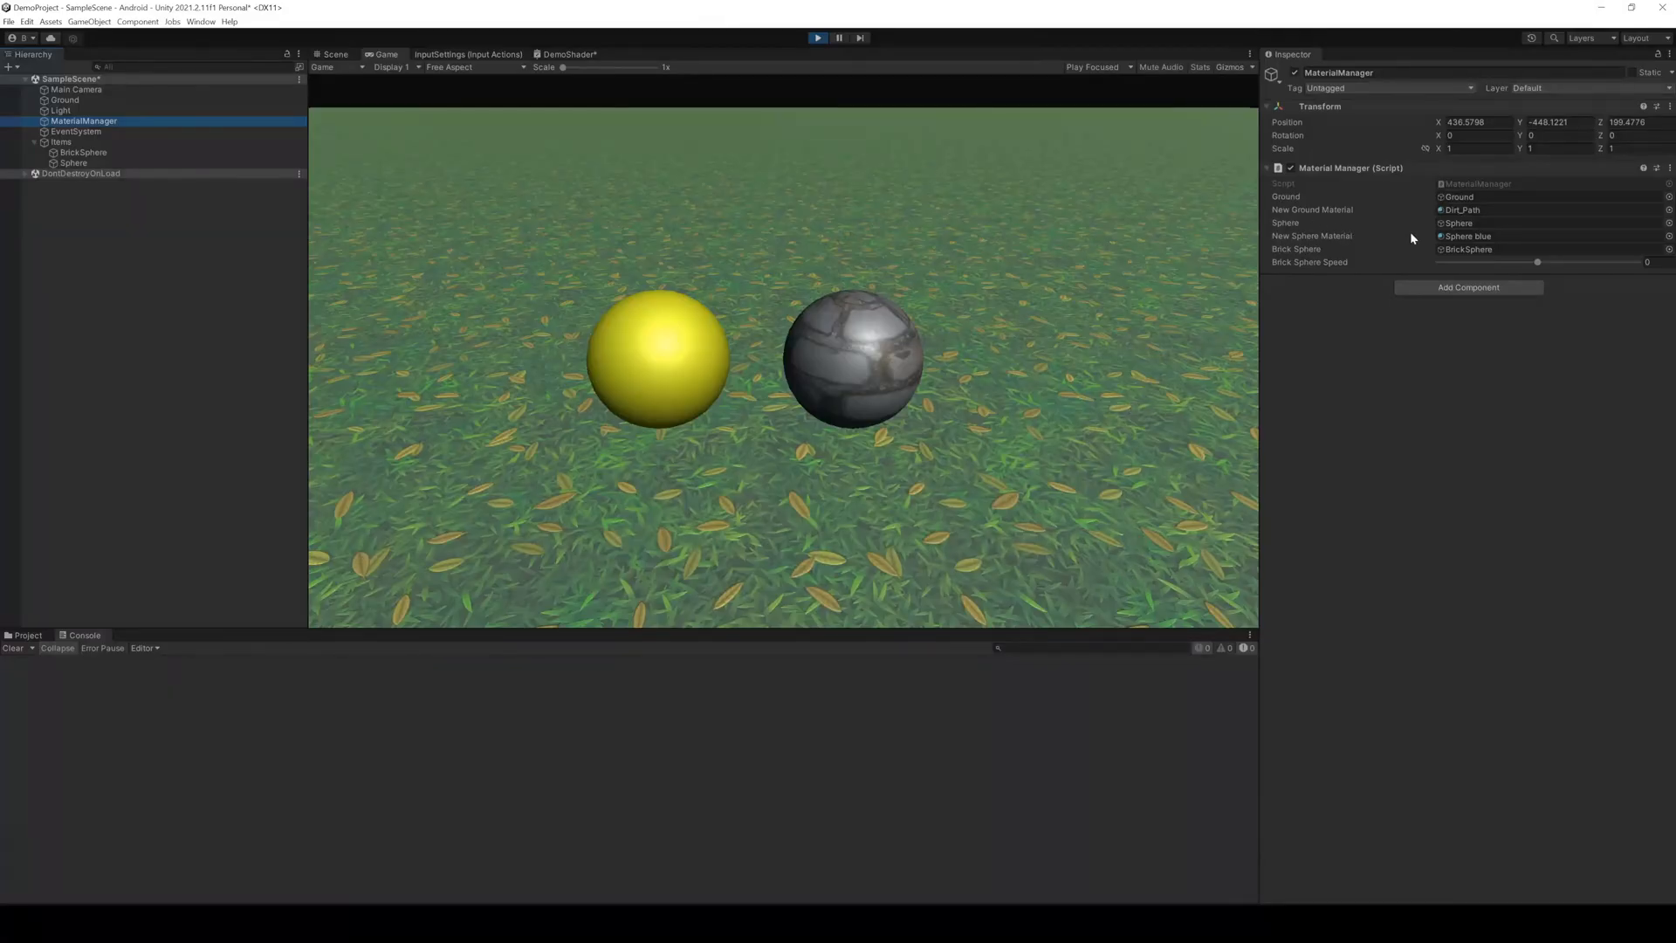
# Drag Brick Sphere Speed positive then negative to speed up and reverse the texture scroll
pyautogui.moveTo(1537, 262); pyautogui.dragTo(1584, 262)
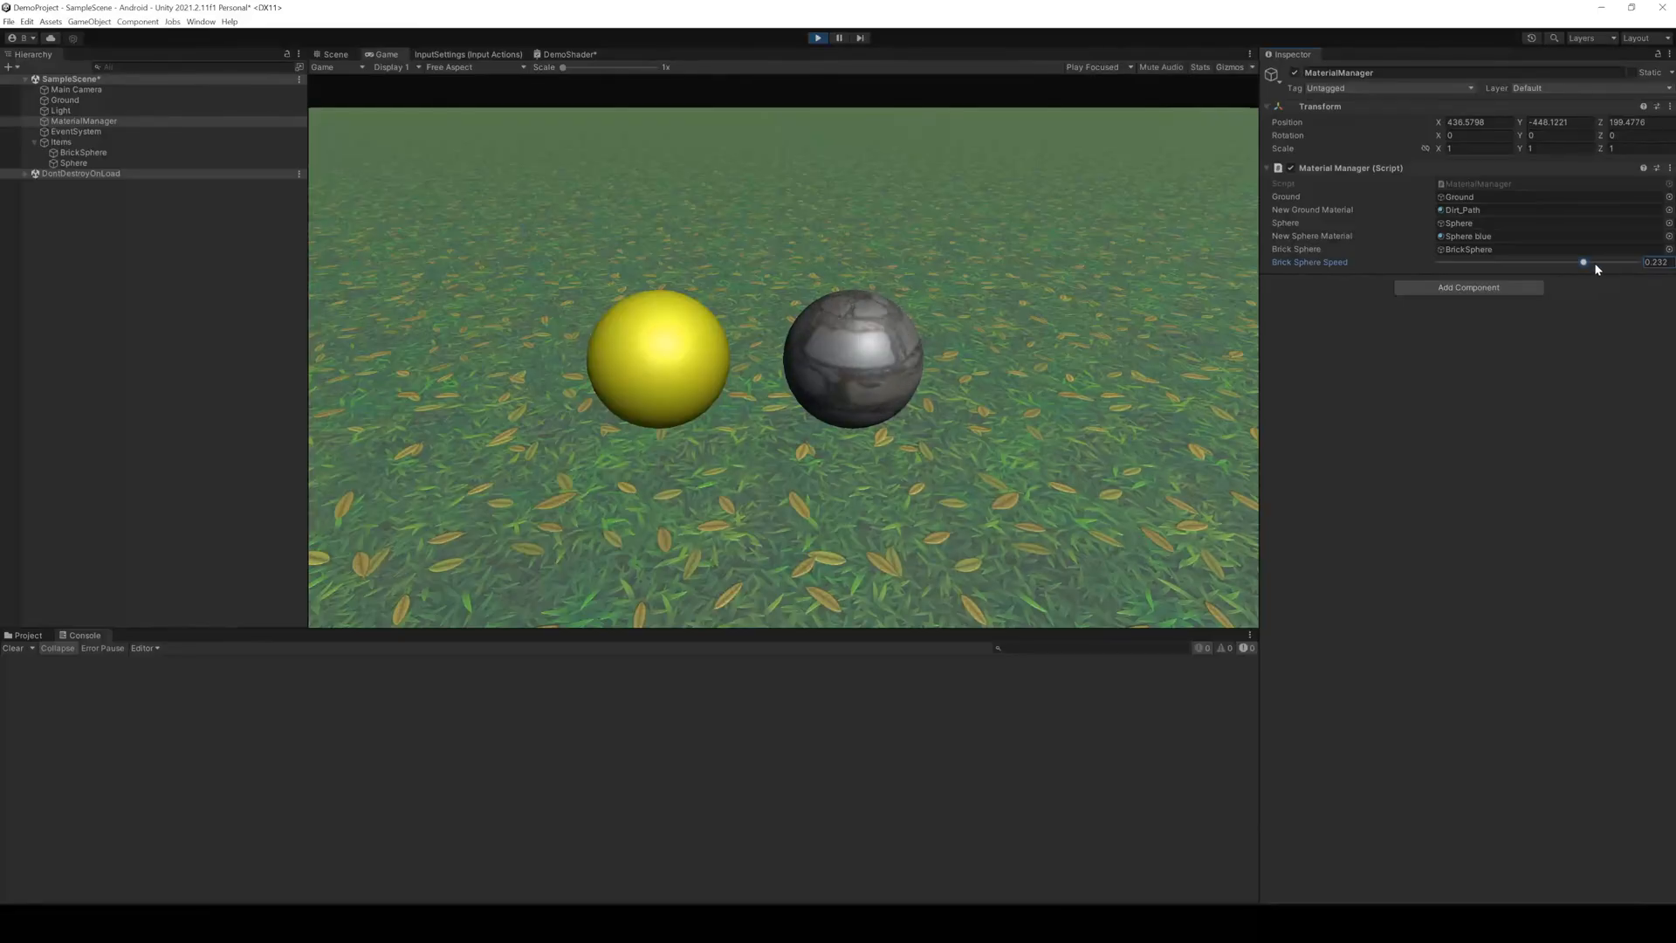
pyautogui.moveTo(1583, 262); pyautogui.dragTo(1540, 262)
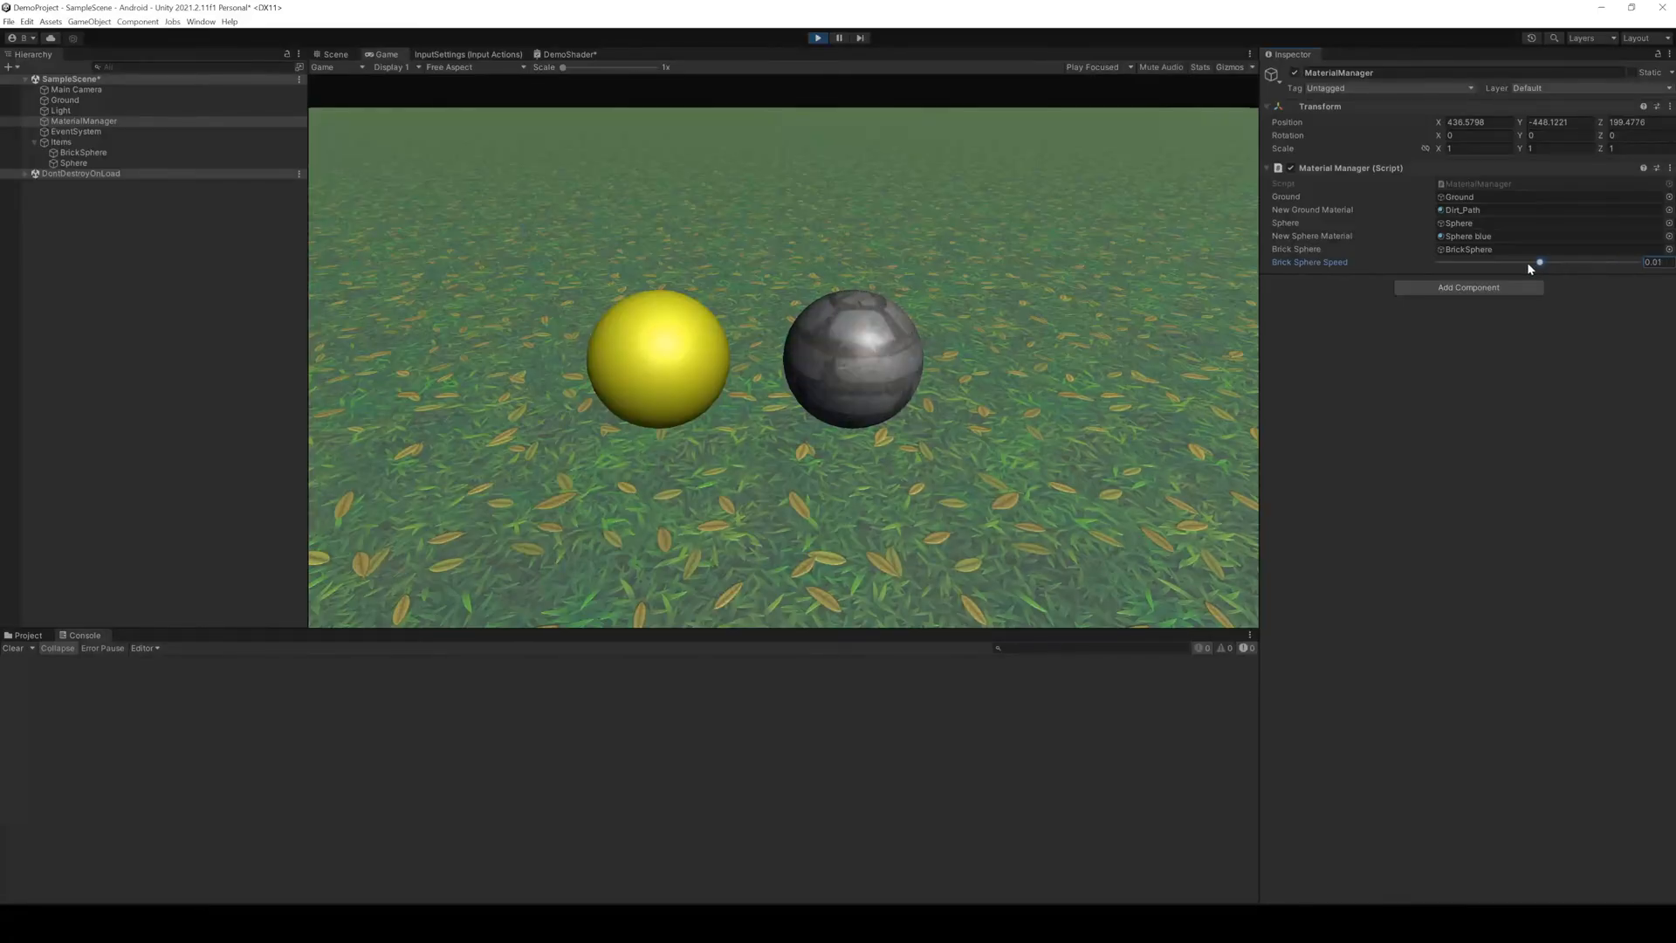
pyautogui.moveTo(1540, 262); pyautogui.dragTo(1479, 262)
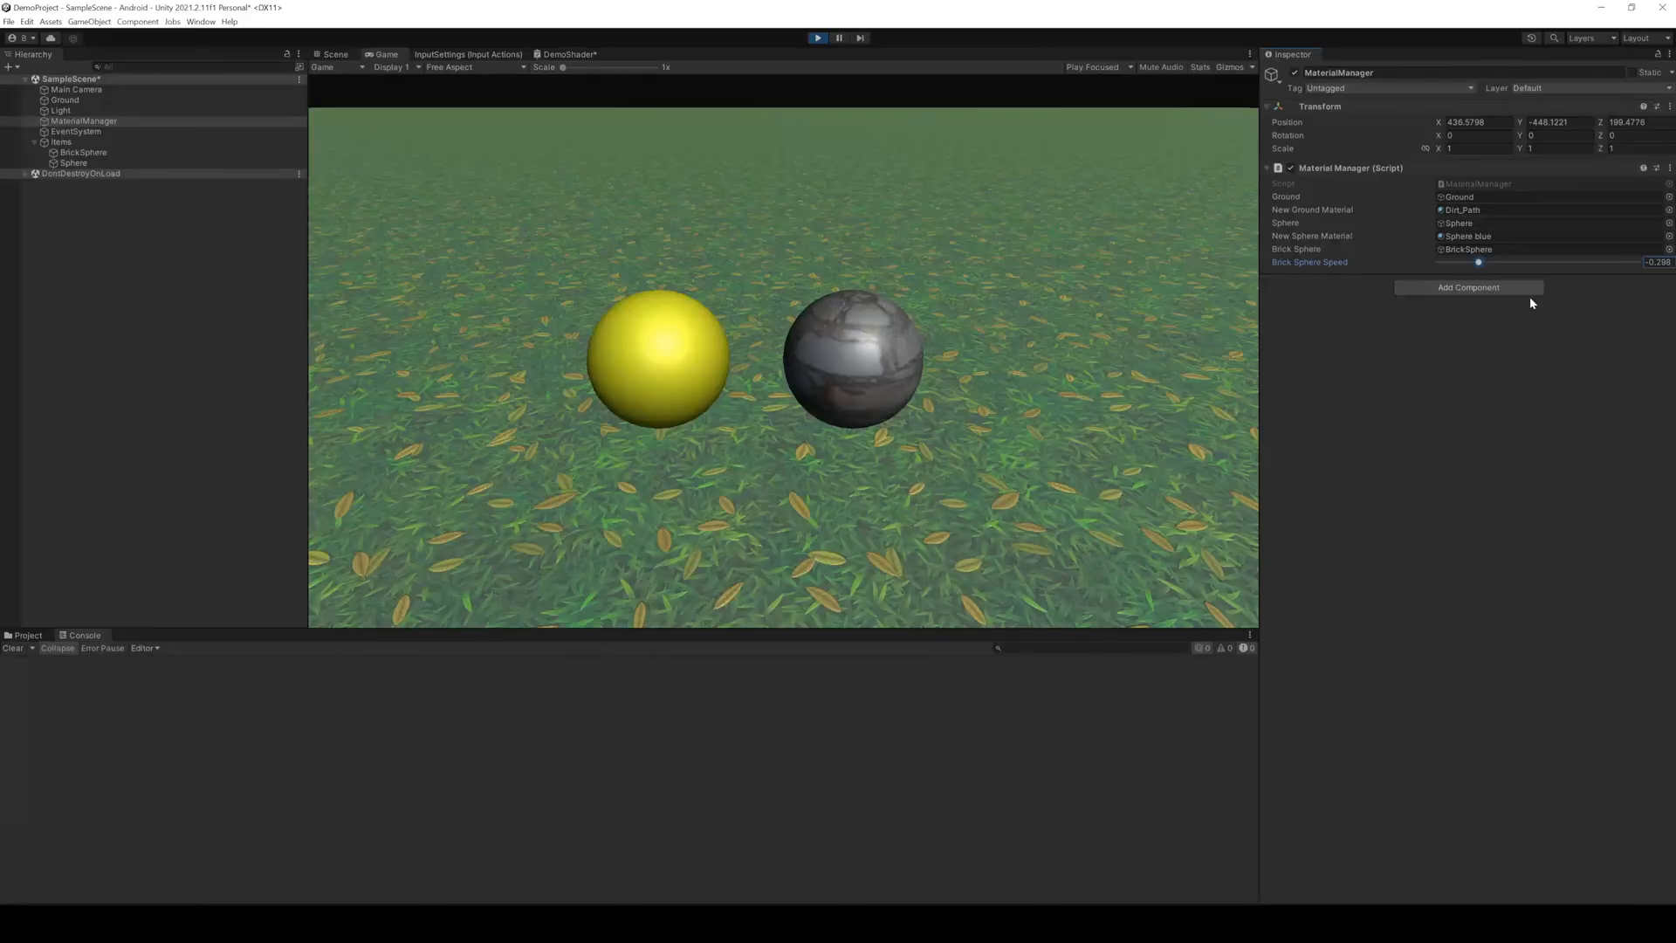